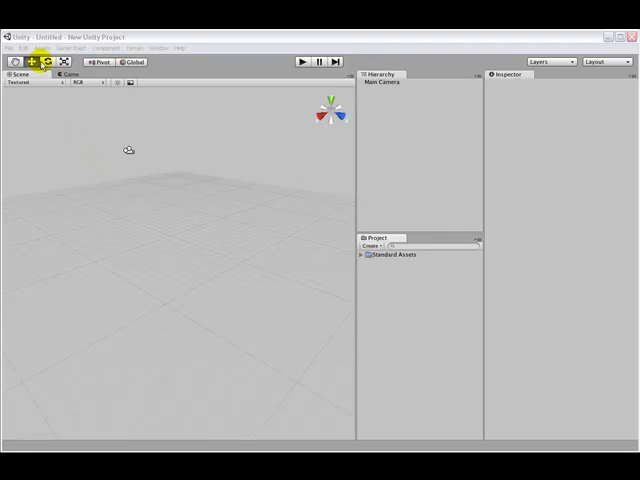
Import the A-Lab RapidUnity Vehicle Resource Pack .unitypackage via Assets > Import Package
click(40, 48)
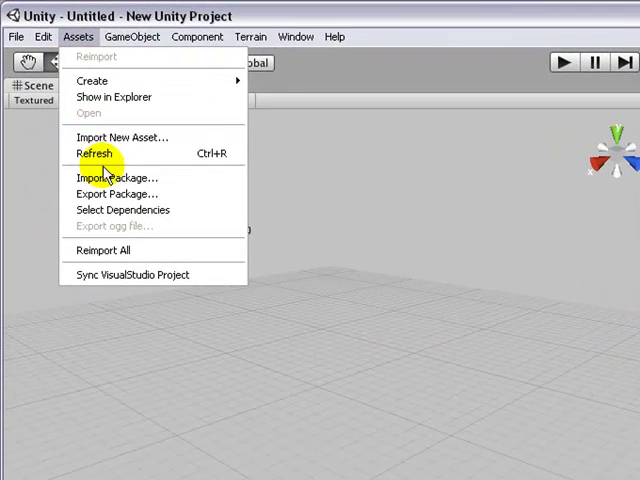
click(116, 176)
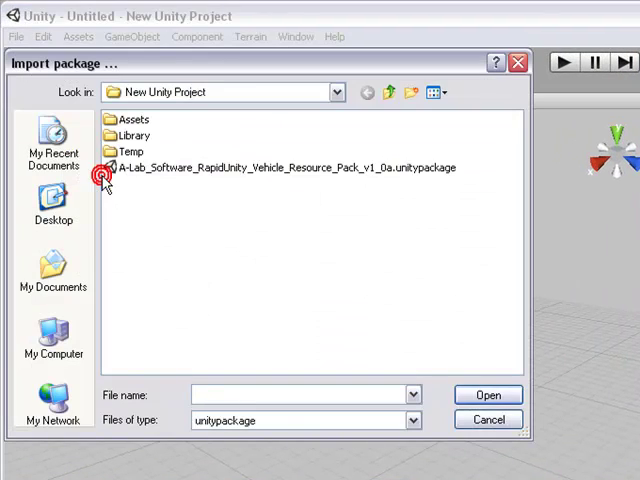
click(280, 168)
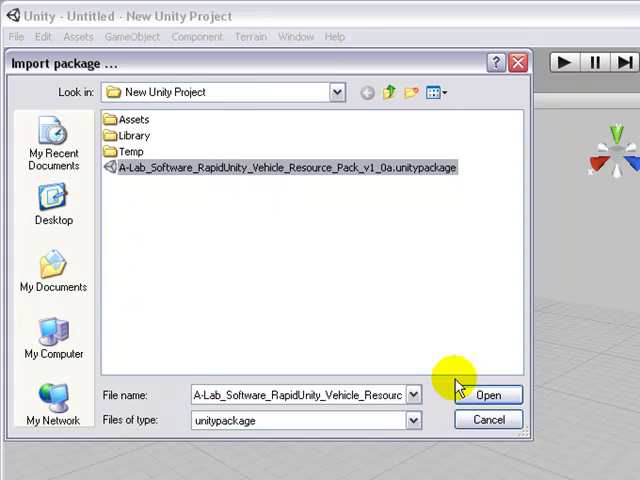
click(500, 394)
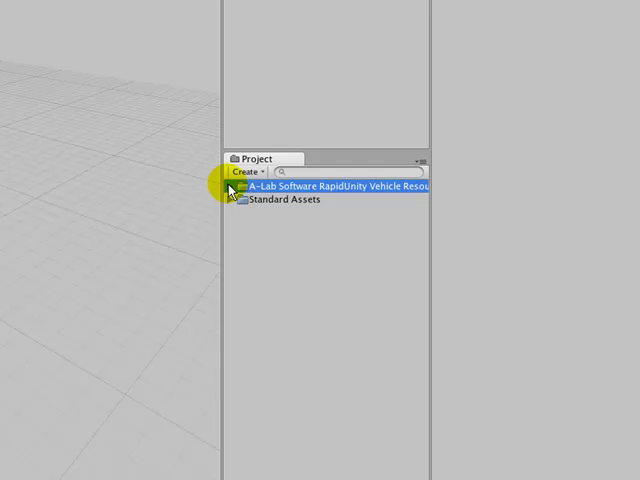
Expand the RapidUnity Vehicle Resource folder and select the VehicleRig prefab in the Inspector
click(232, 188)
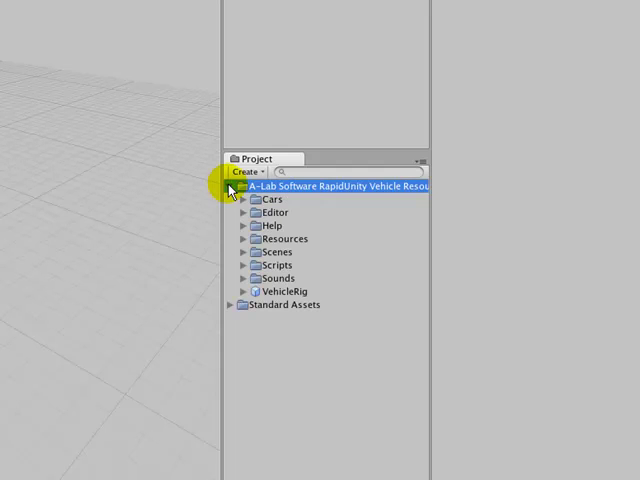
click(284, 292)
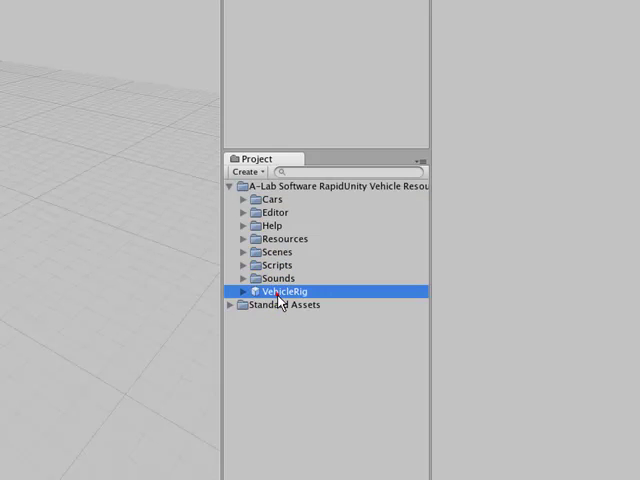
click(284, 292)
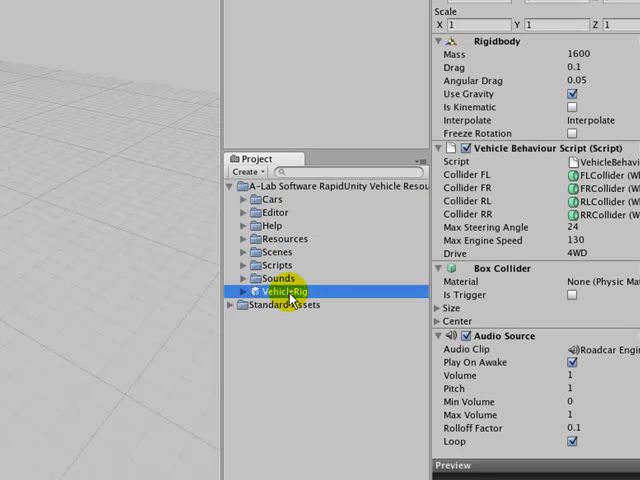